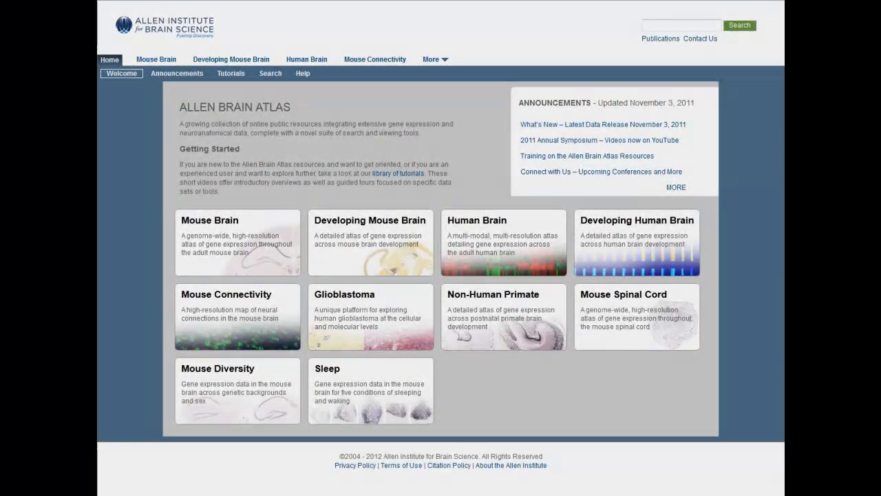
mouse_move(237, 242)
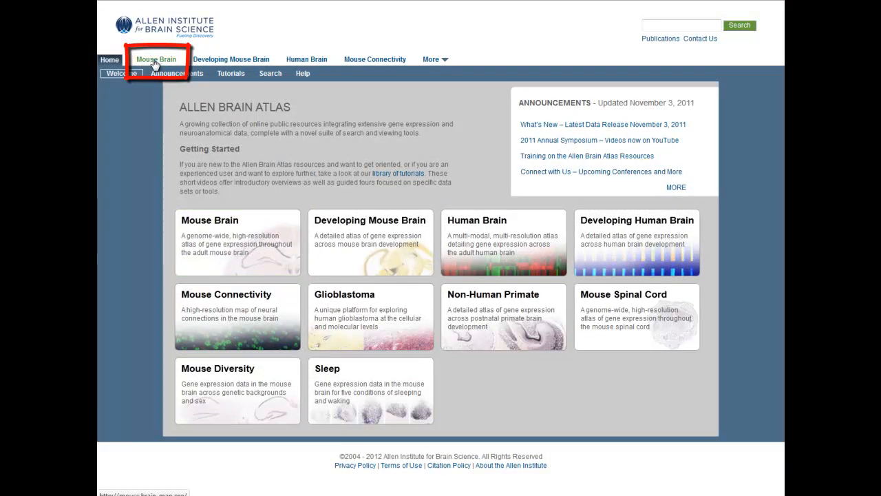
Step: Open the adult Mouse Brain atlas from the portal's top navigation
click(156, 60)
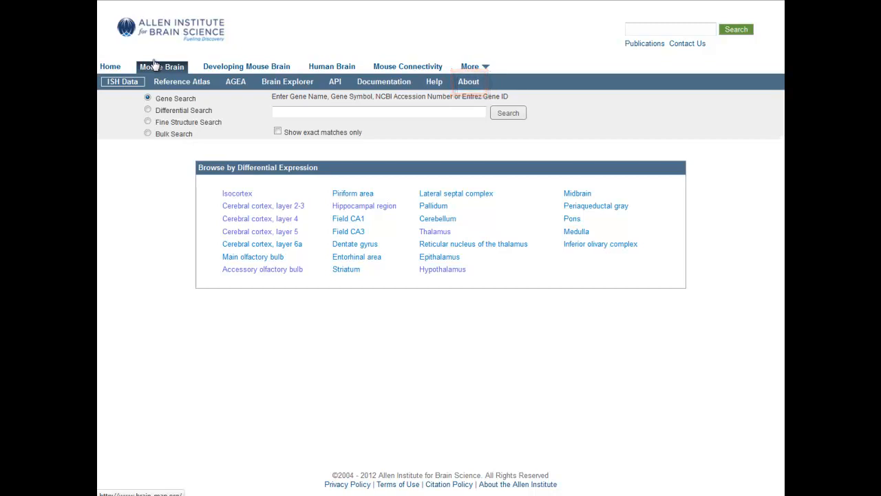
Step: Try the bulk query search form, then settle on the Differential Search form
click(379, 112)
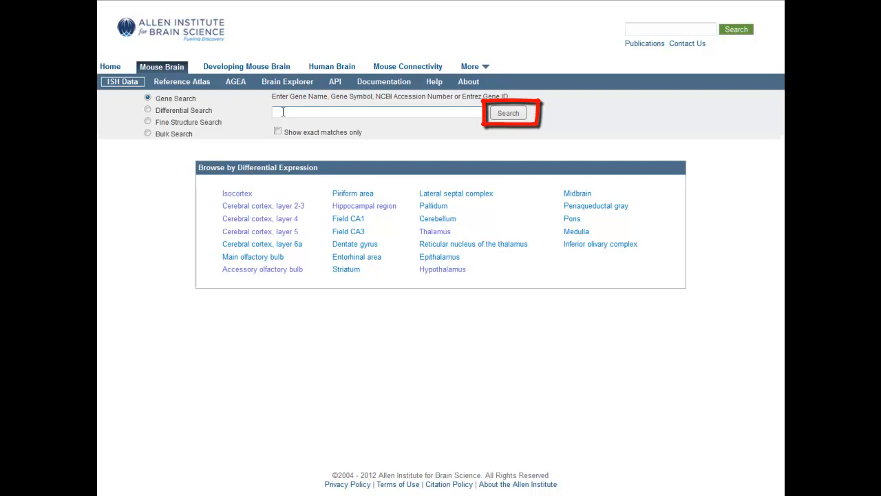
click(148, 134)
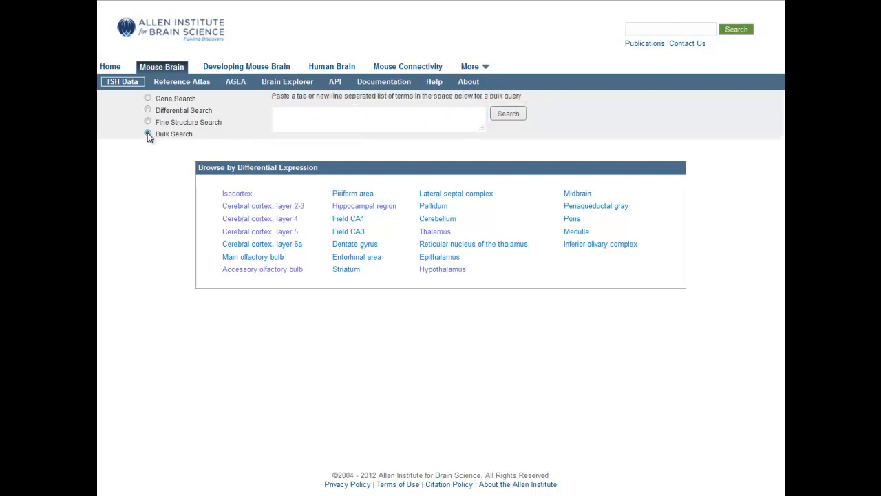
click(147, 133)
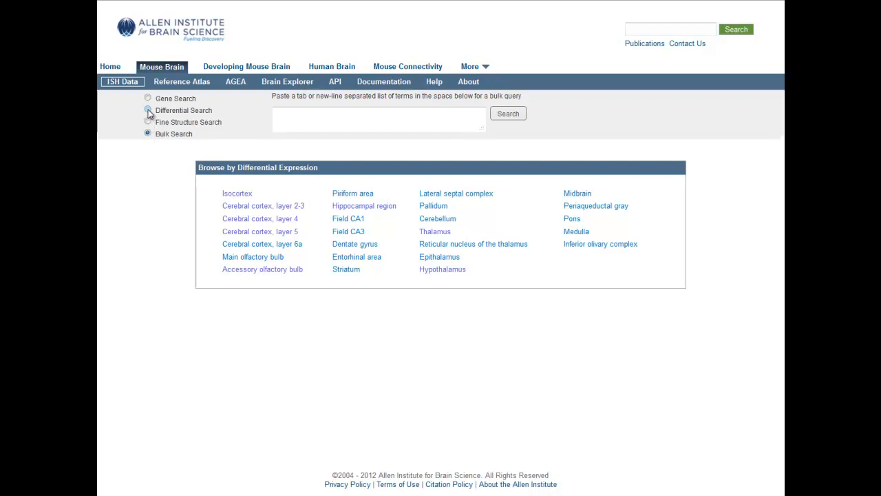
click(147, 110)
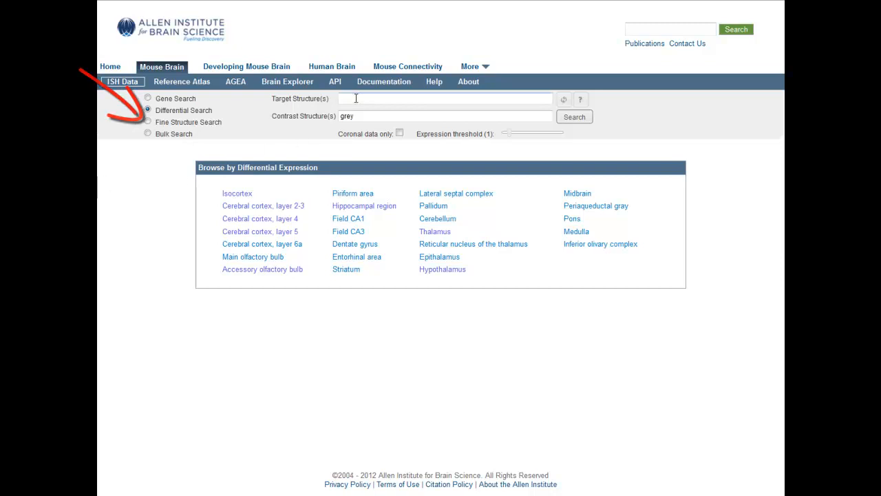
Step: Search differentially with HPF Hippocampal formation as target against grey
click(444, 98)
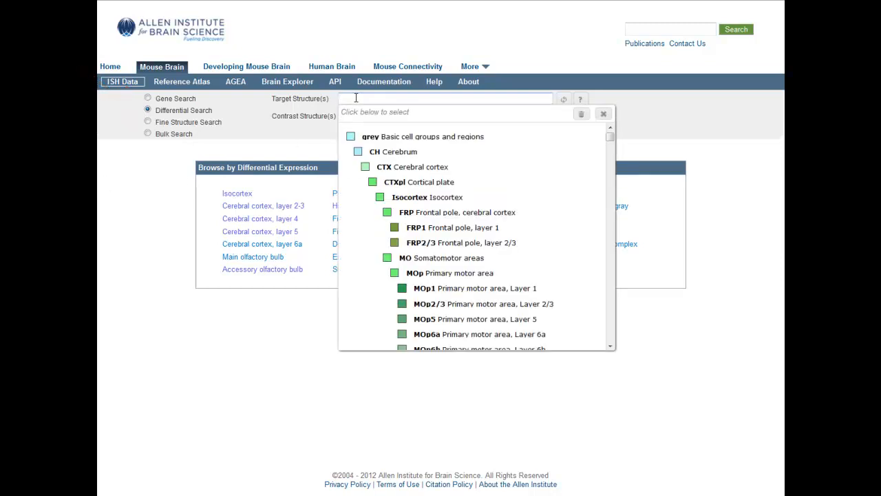
text(hip)
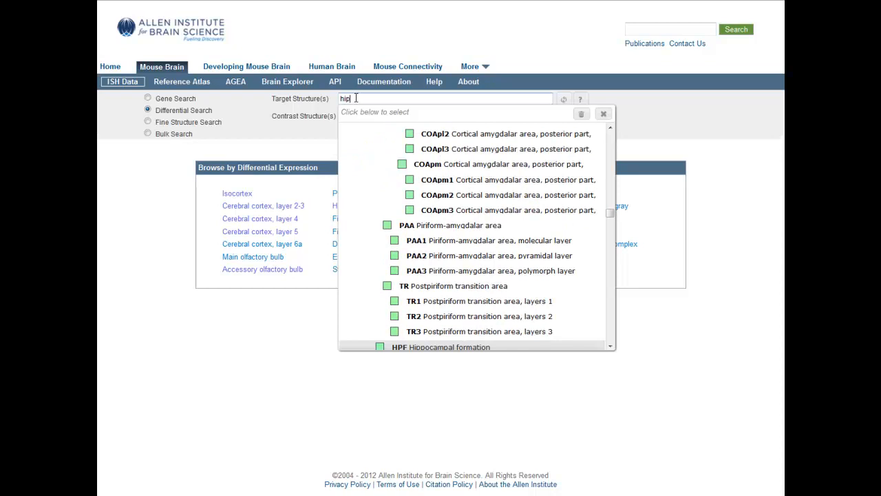
click(440, 346)
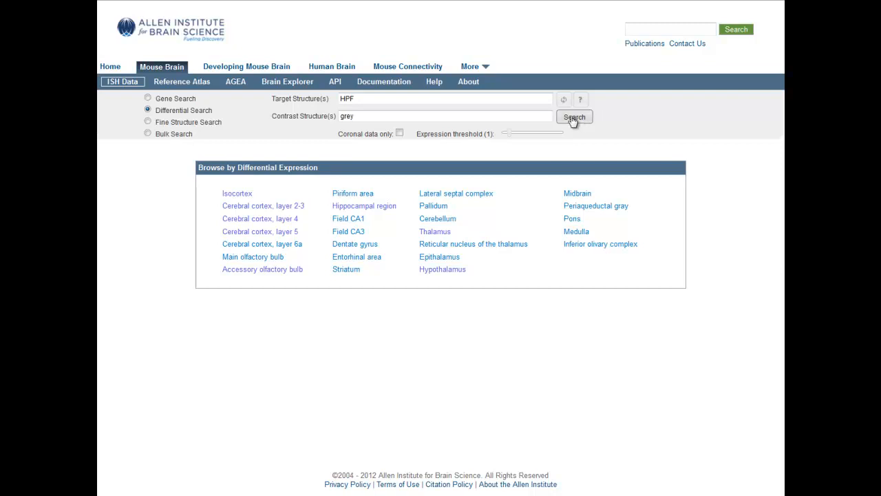
click(574, 117)
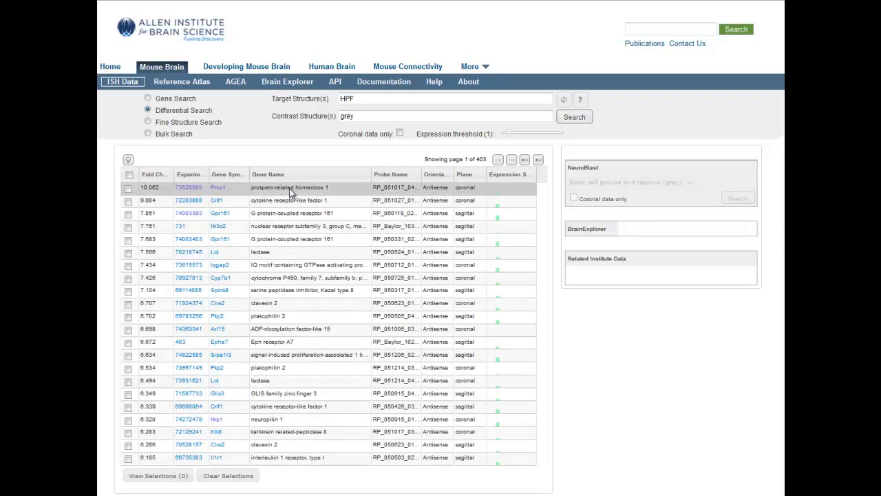
Step: Select the top-ranked Prox1 result and rotate its 3D brain expression model
click(289, 187)
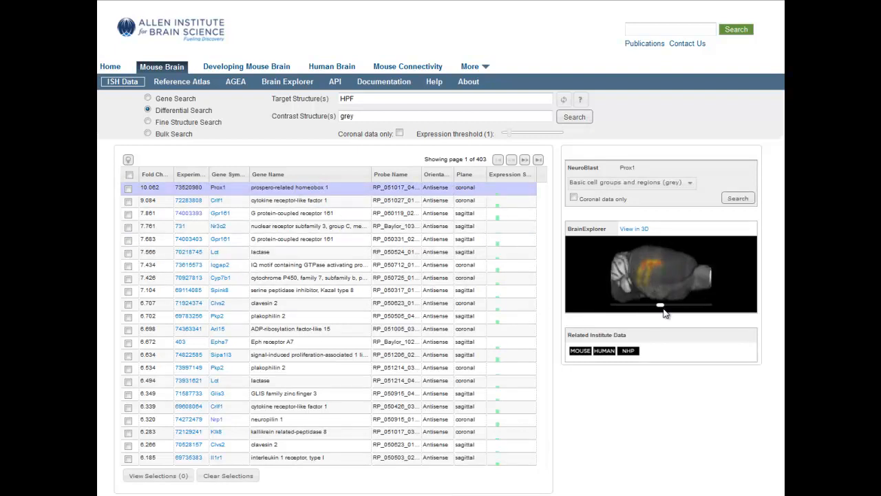
drag(660, 305, 621, 308)
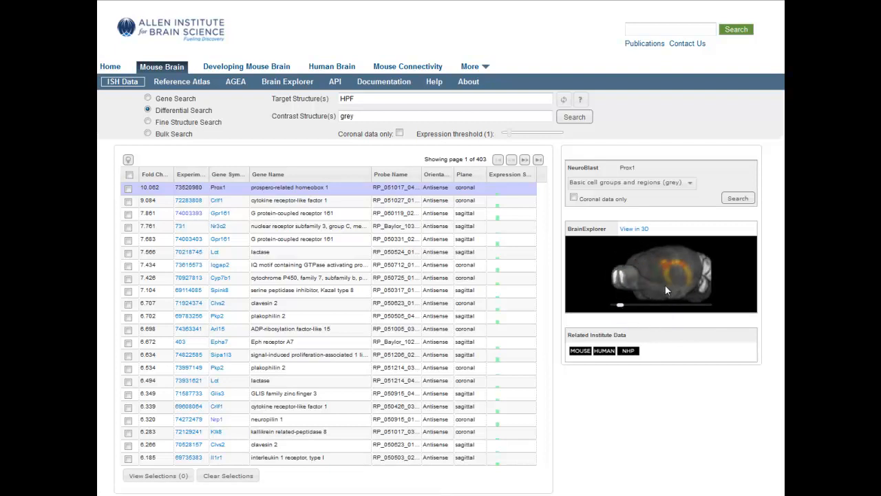
mouse_move(693, 291)
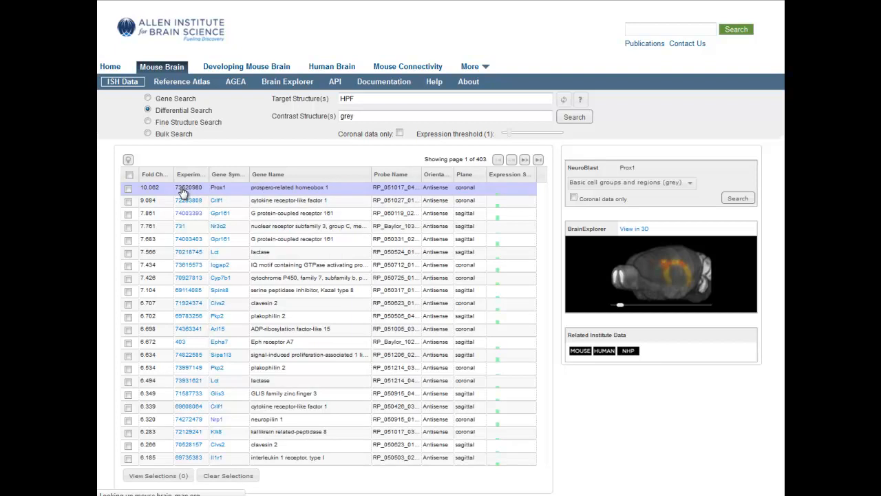
Step: Open the Prox1 coronal experiment and display a section crossing the hippocampus
click(189, 187)
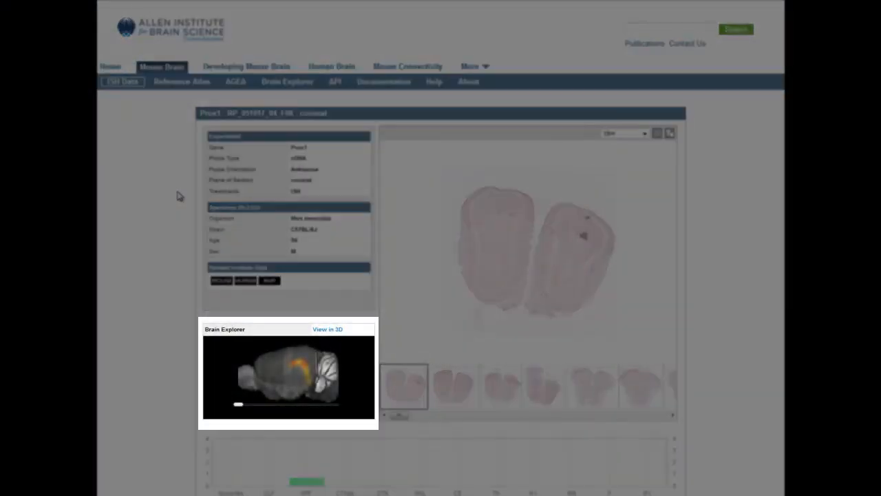
drag(237, 404, 275, 404)
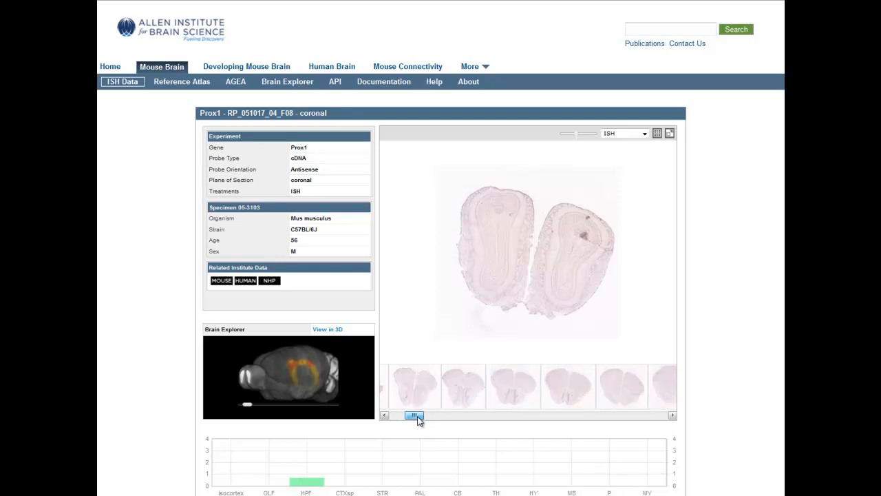
drag(413, 416, 495, 416)
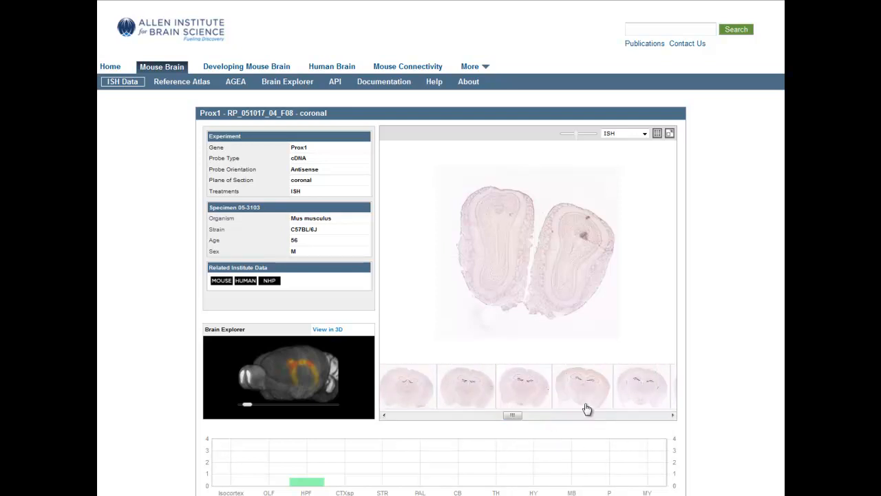
click(582, 386)
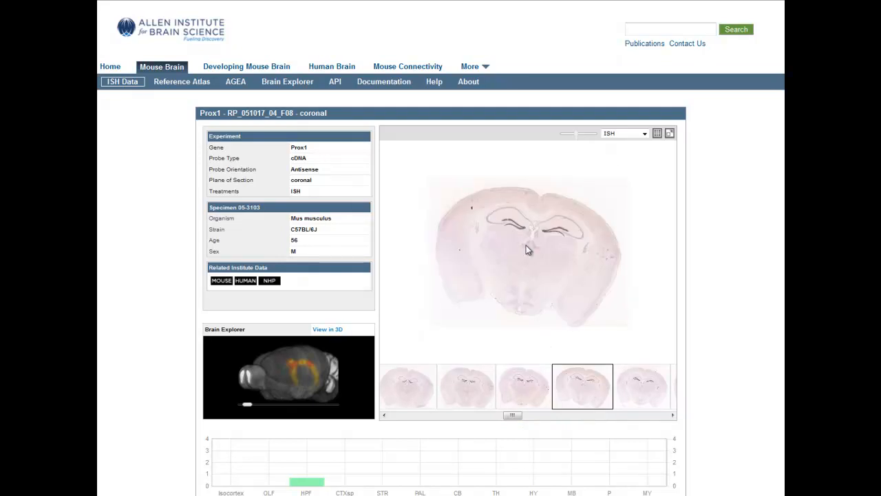
mouse_move(557, 266)
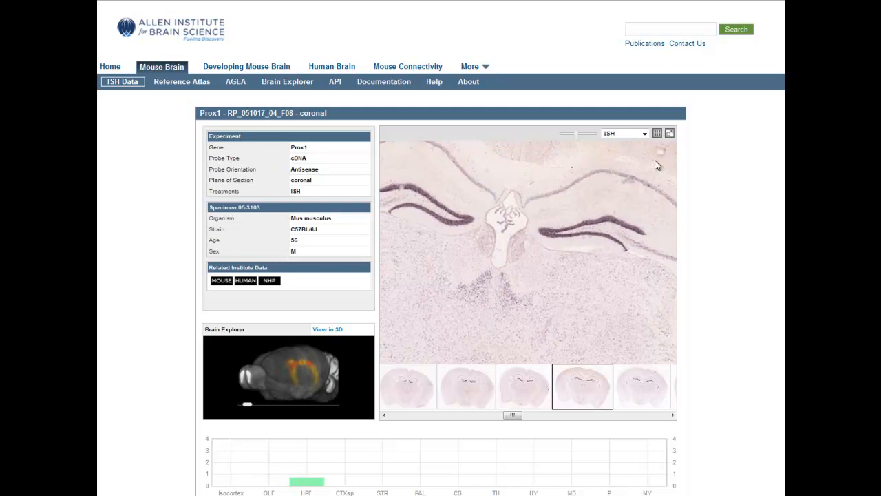
click(623, 132)
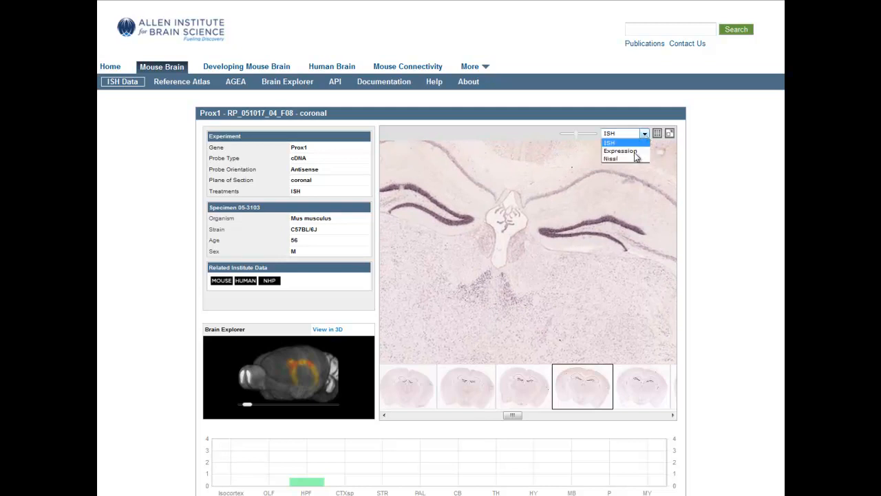
click(619, 151)
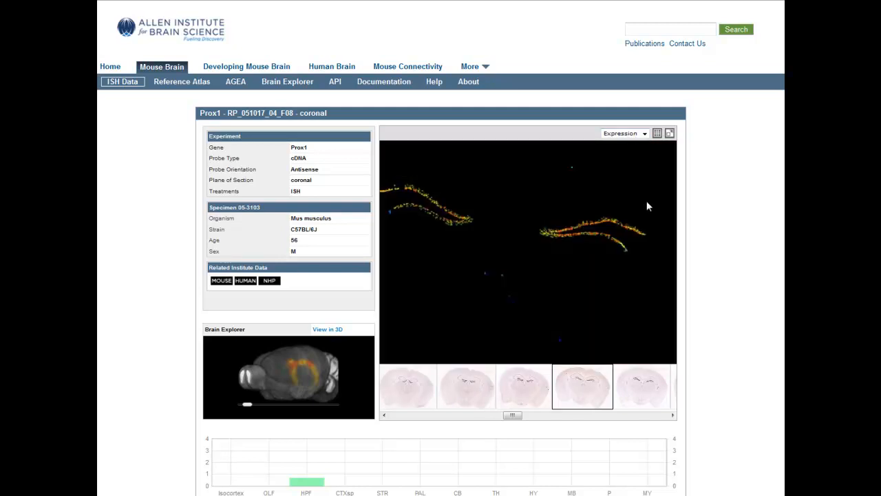
mouse_move(664, 254)
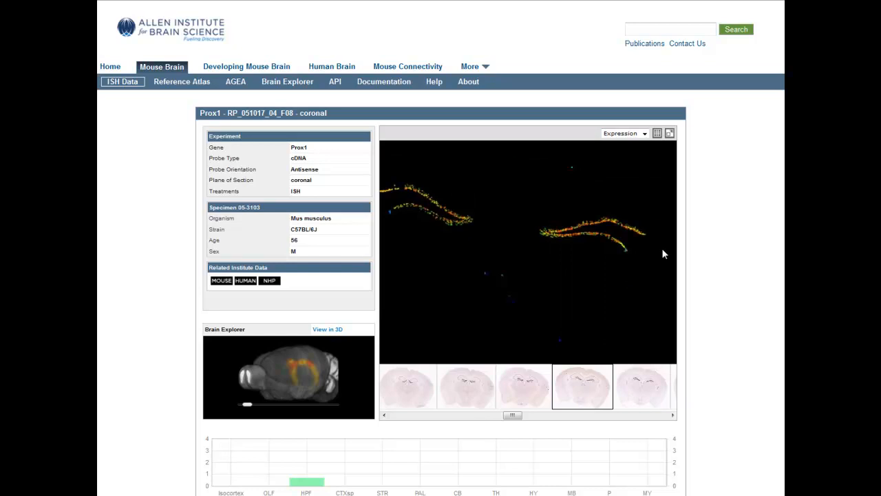
mouse_move(635, 268)
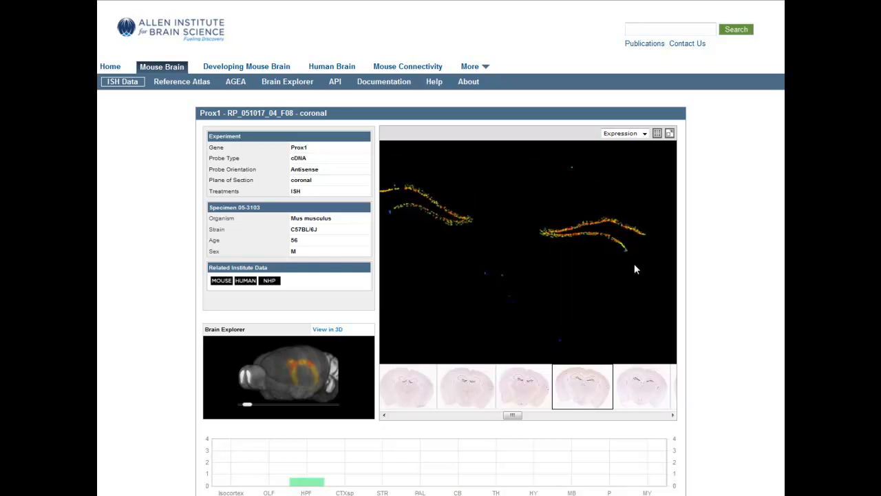
mouse_move(663, 150)
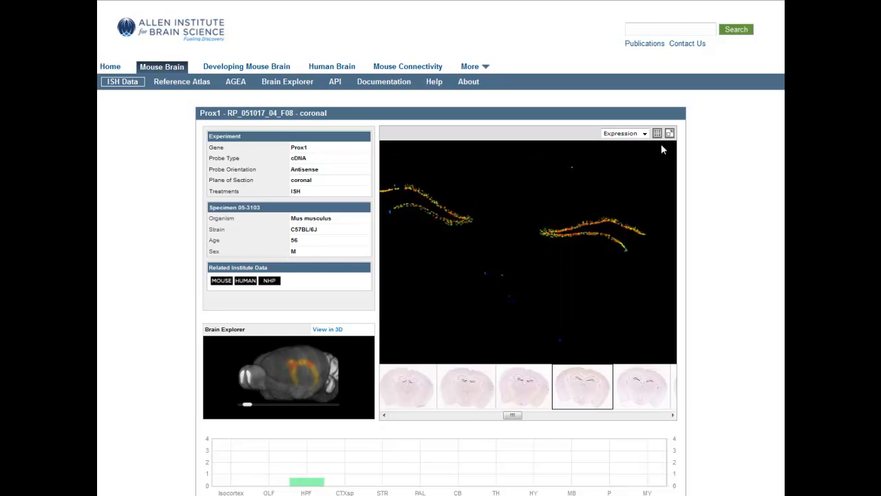
click(643, 133)
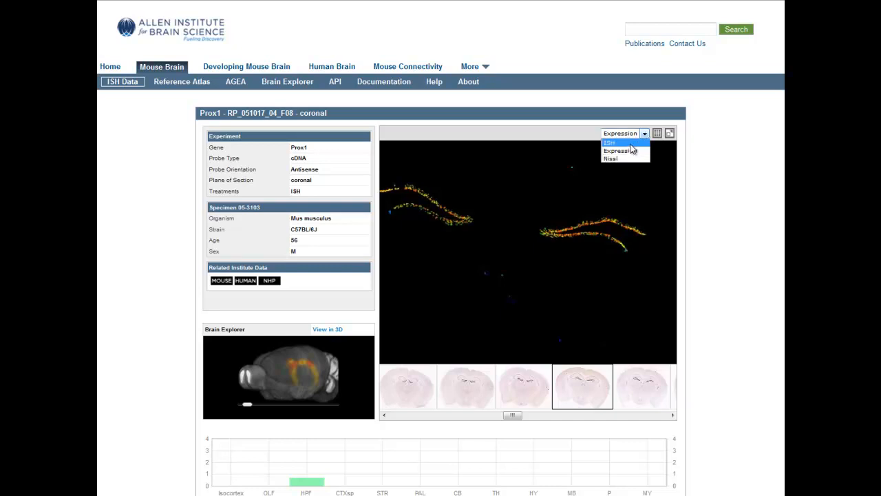
click(610, 142)
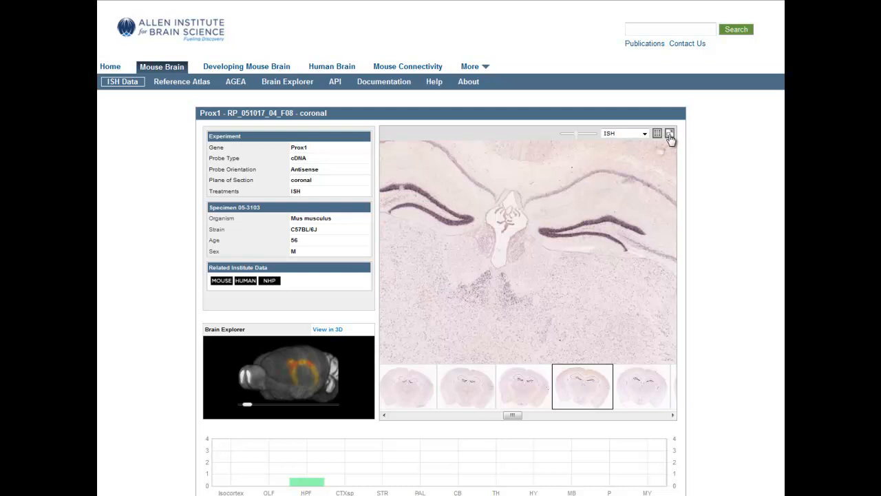
Step: View the Prox1 section full-size, adjust magnification, then close back to the HPF results
click(669, 133)
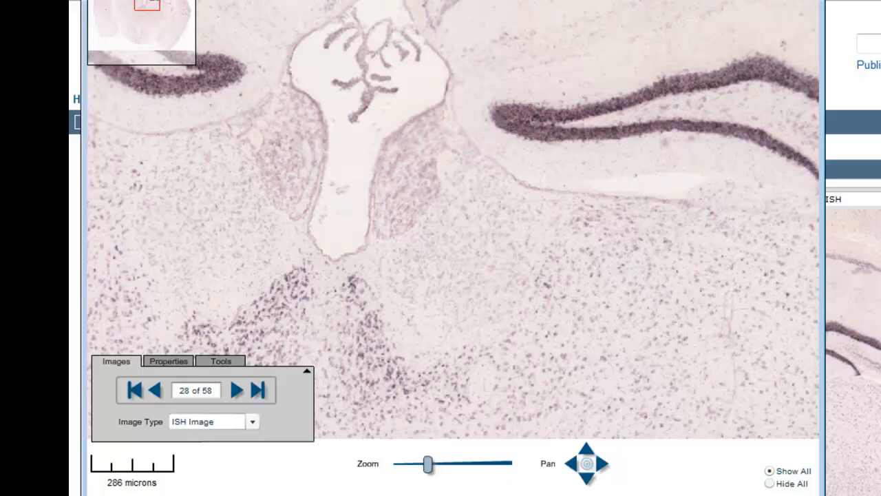
mouse_move(490, 480)
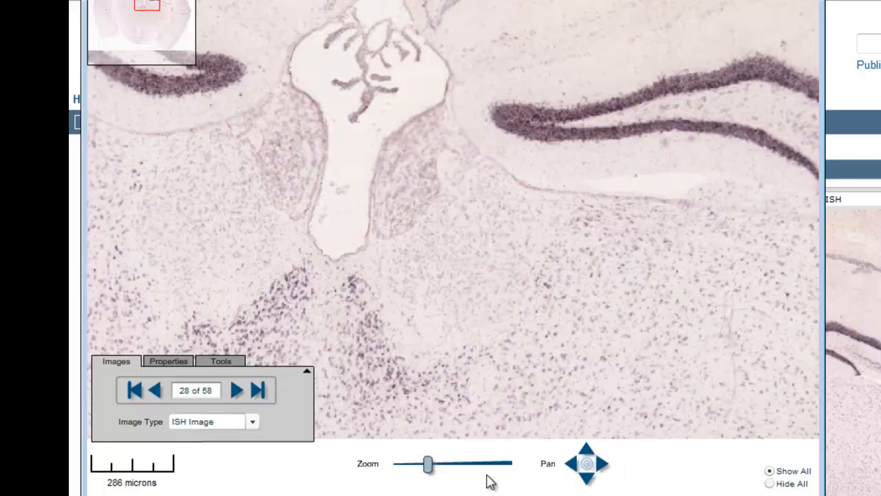
drag(430, 463, 413, 464)
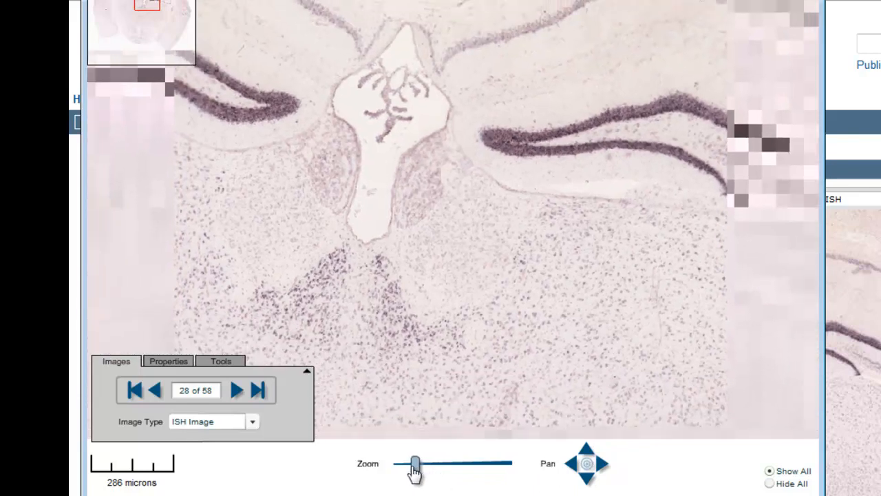
drag(413, 463, 410, 463)
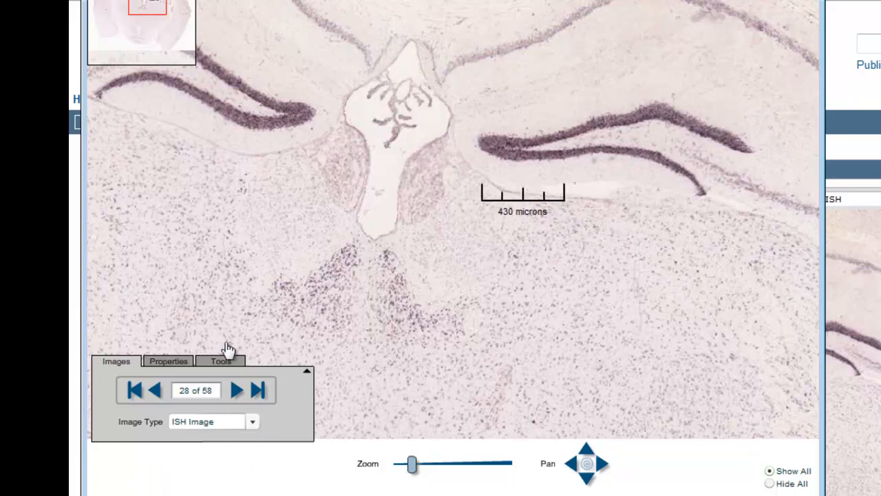
click(220, 361)
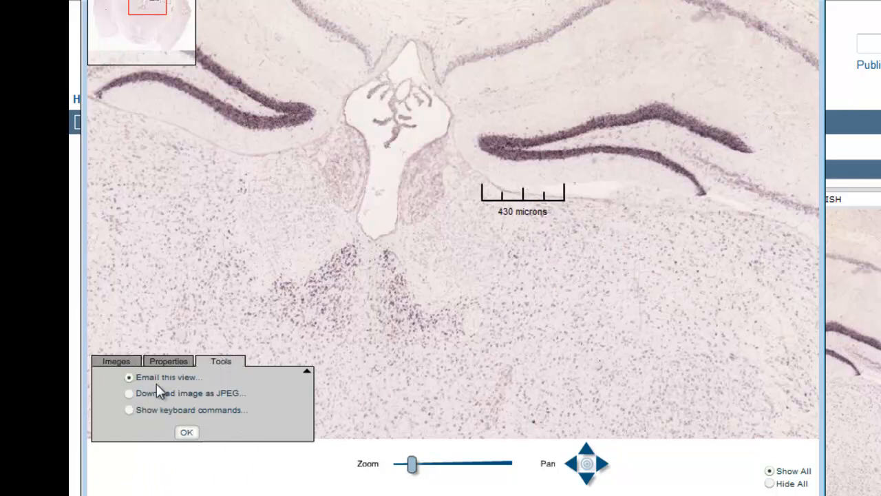
click(129, 393)
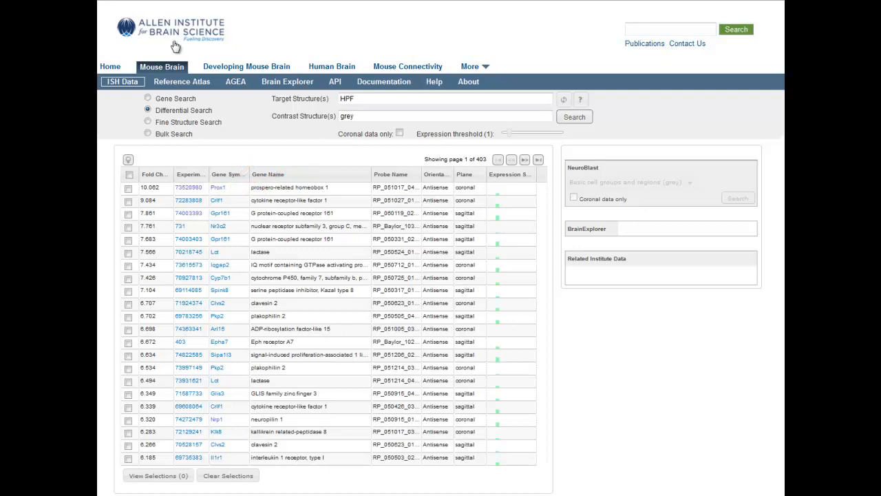
Step: Run NeuroBlast on Prox1, return, and tick the Prox1 and sagittal Gpr161 experiments
click(289, 187)
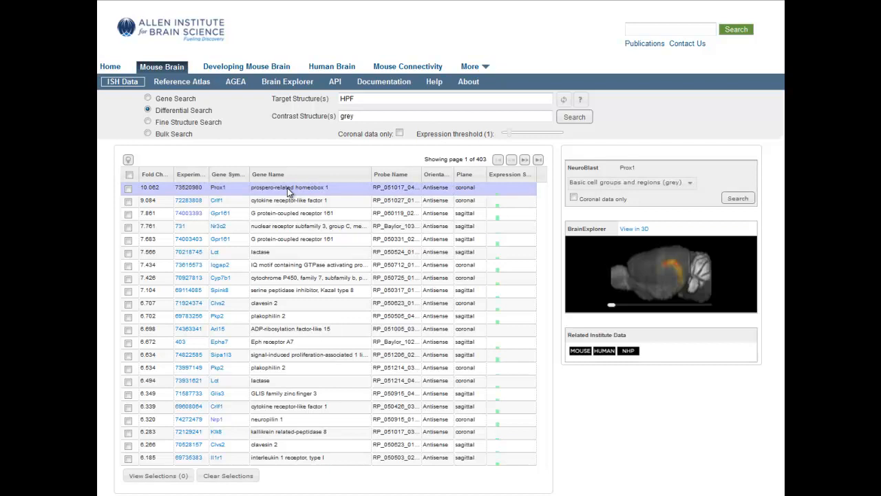
mouse_move(595, 228)
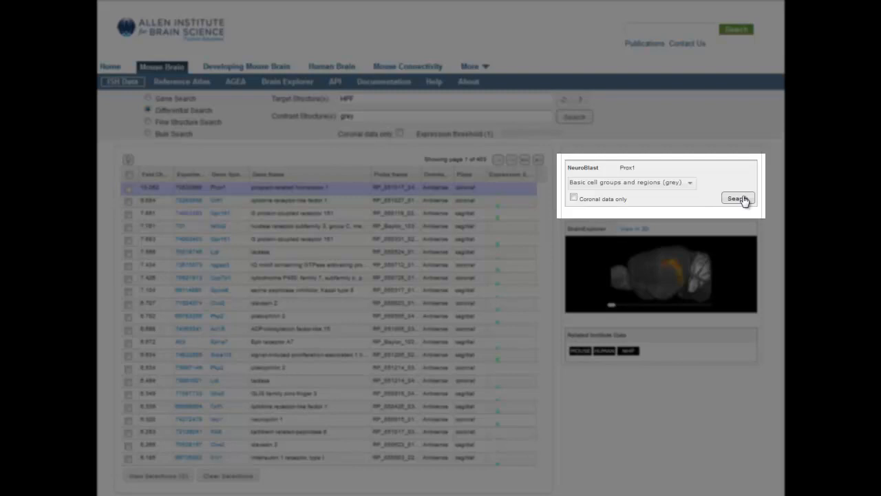
click(737, 198)
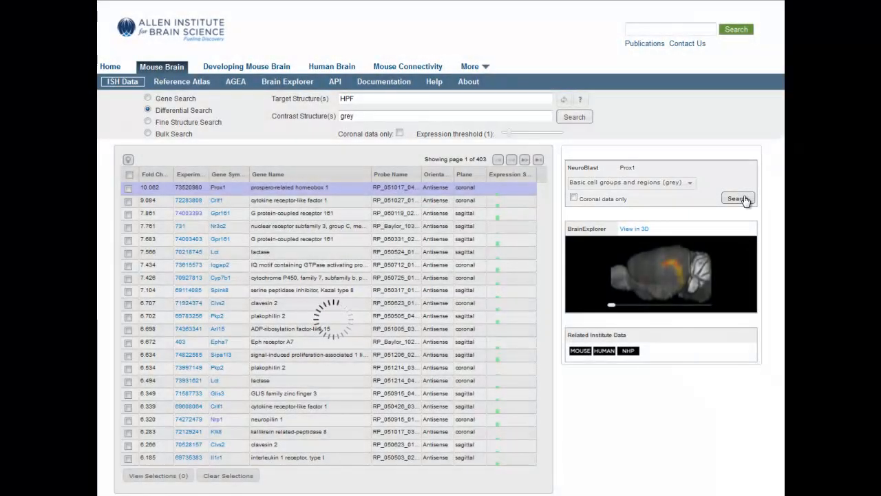
click(737, 198)
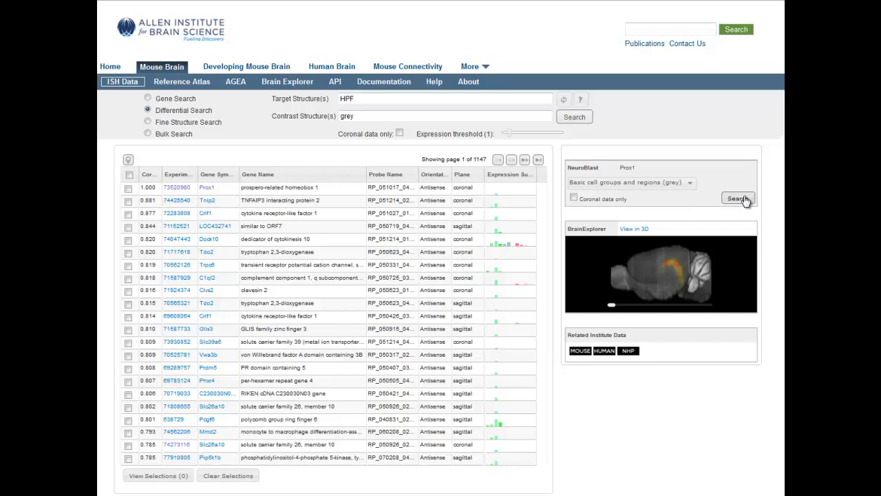
click(737, 198)
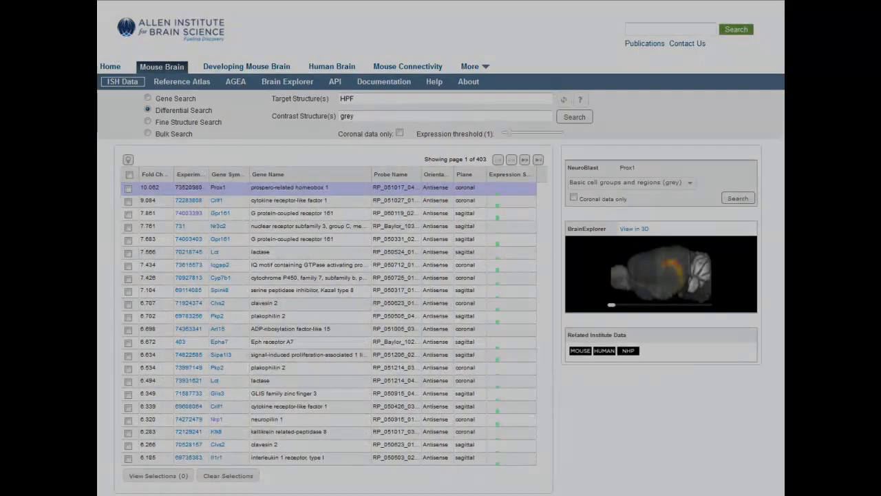
click(128, 187)
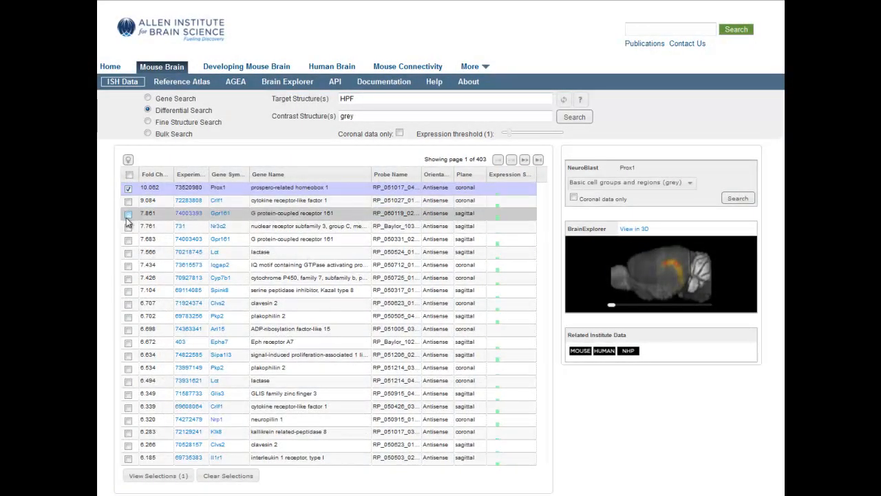
click(128, 214)
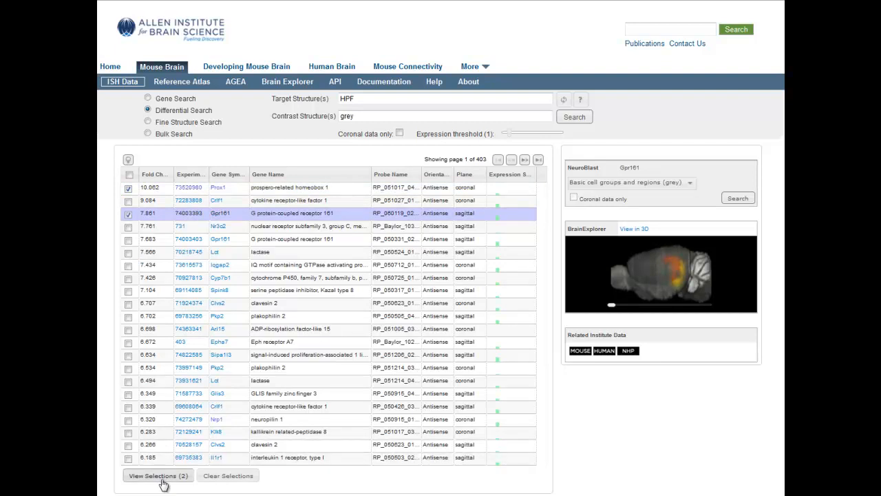
Step: View both selections side by side, adding Mouse Coronal V2 and Mouse Sagittal V2 atlases
click(157, 475)
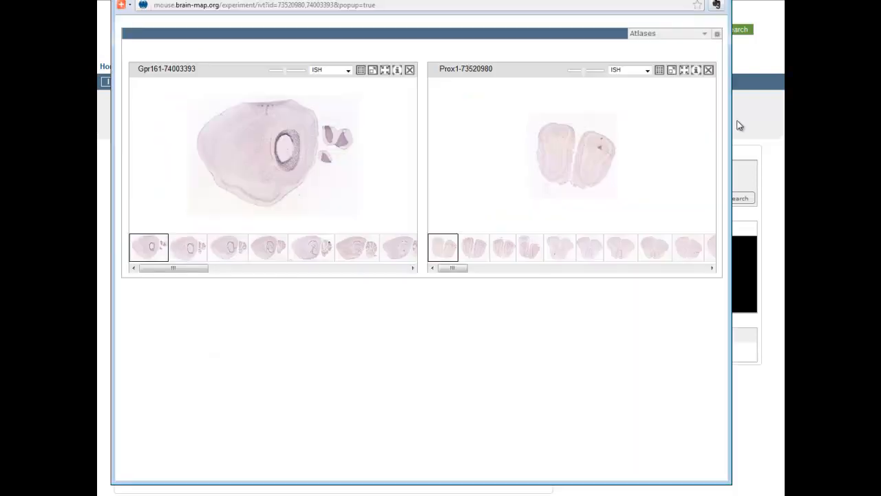
click(704, 33)
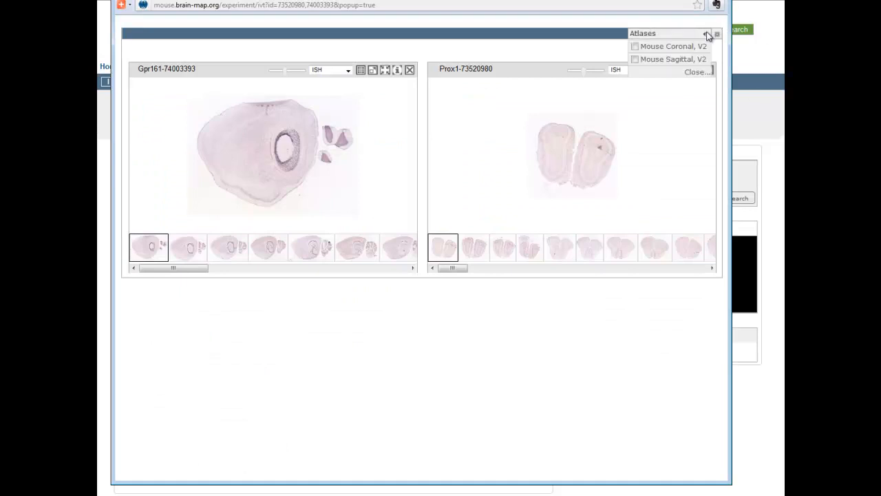
click(633, 46)
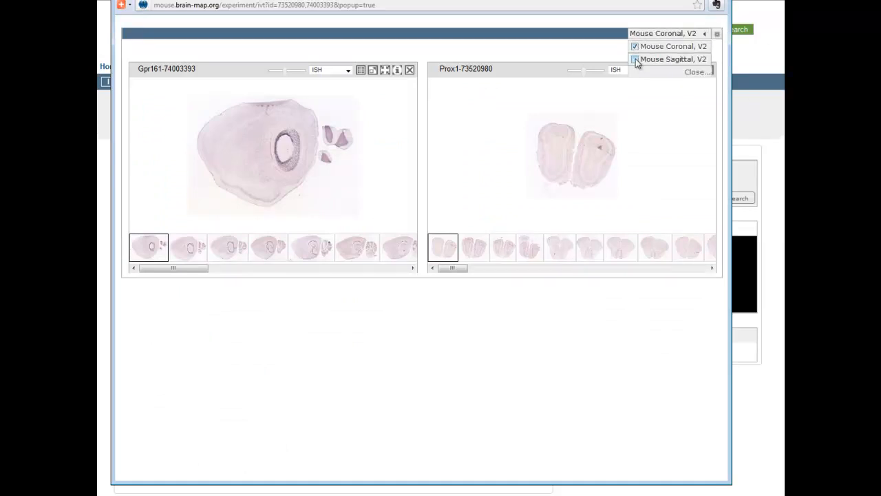
click(635, 59)
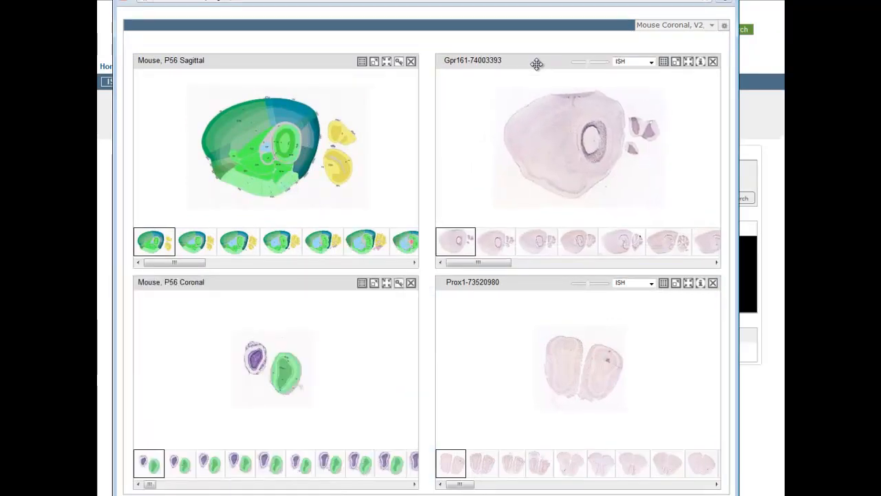
Step: Pick a Gpr161 section through the hippocampus and switch it to Expression view
drag(478, 262, 583, 262)
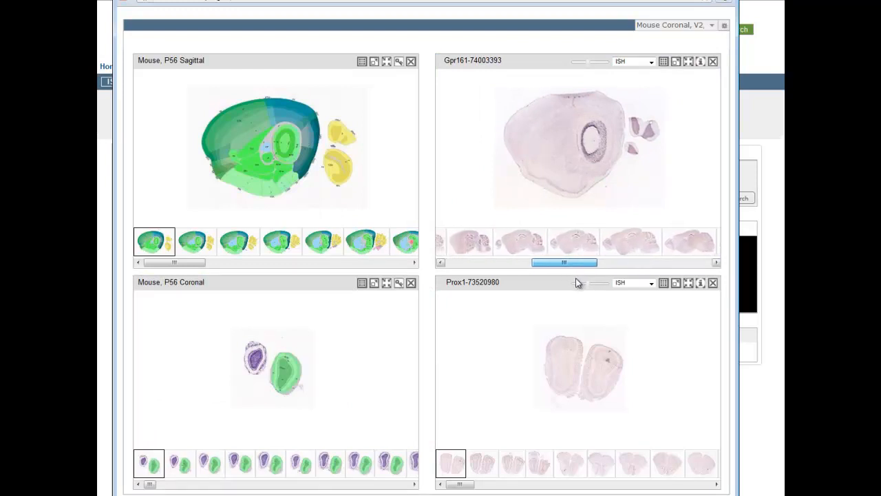
click(520, 241)
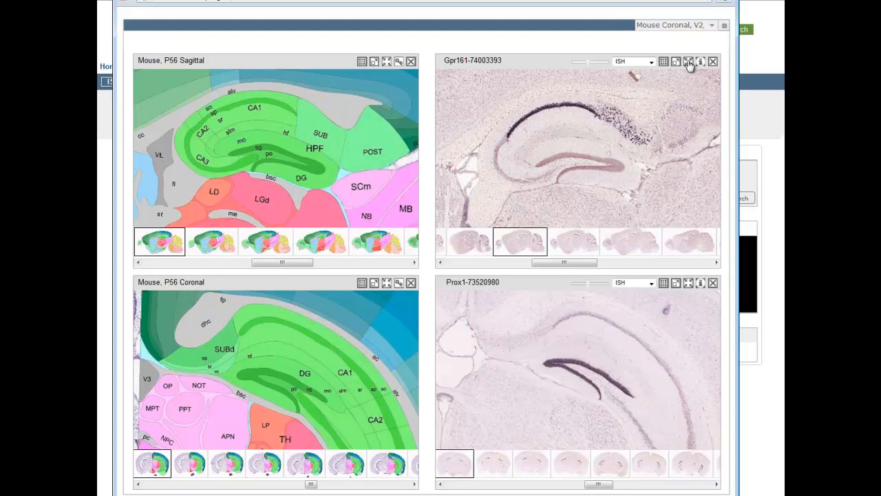
mouse_move(247, 117)
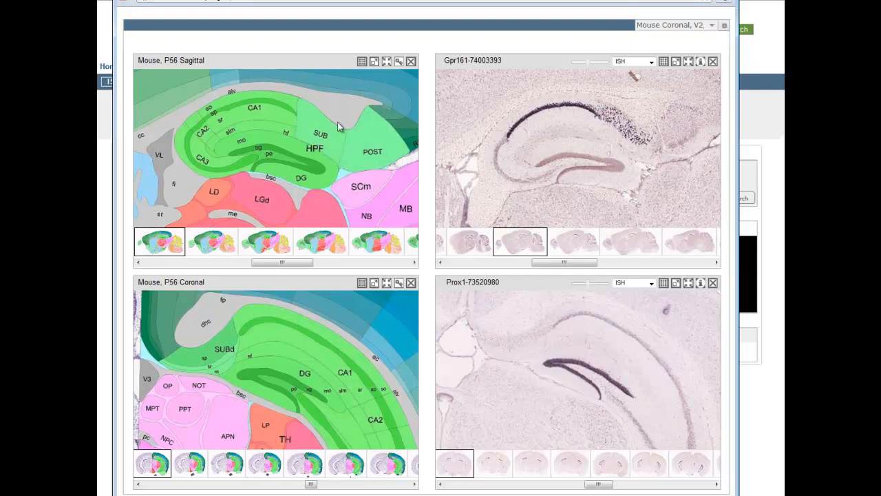
mouse_move(309, 143)
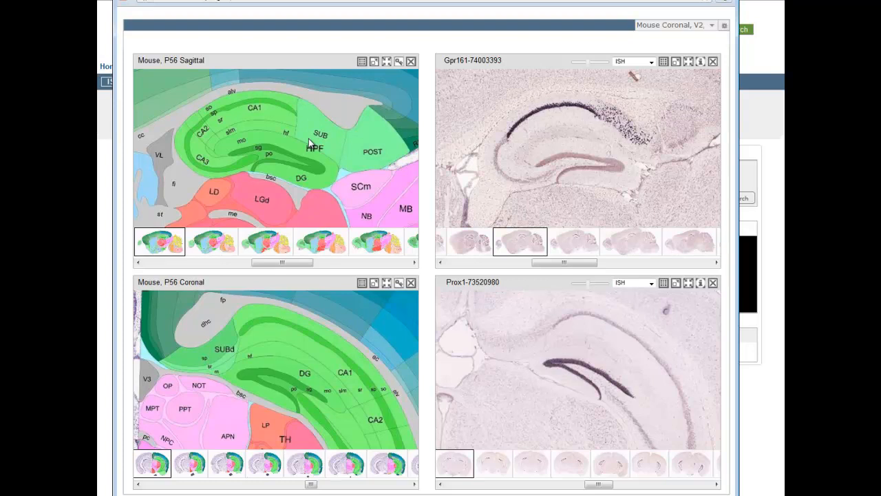
mouse_move(652, 384)
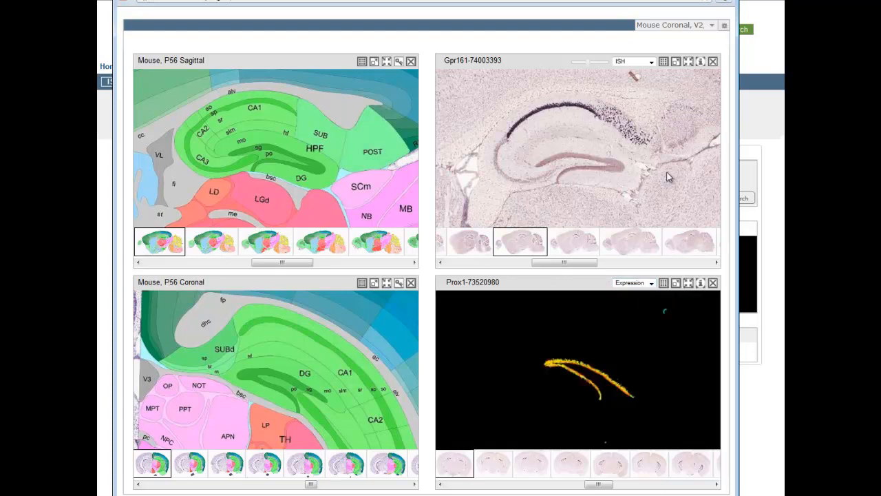
click(650, 61)
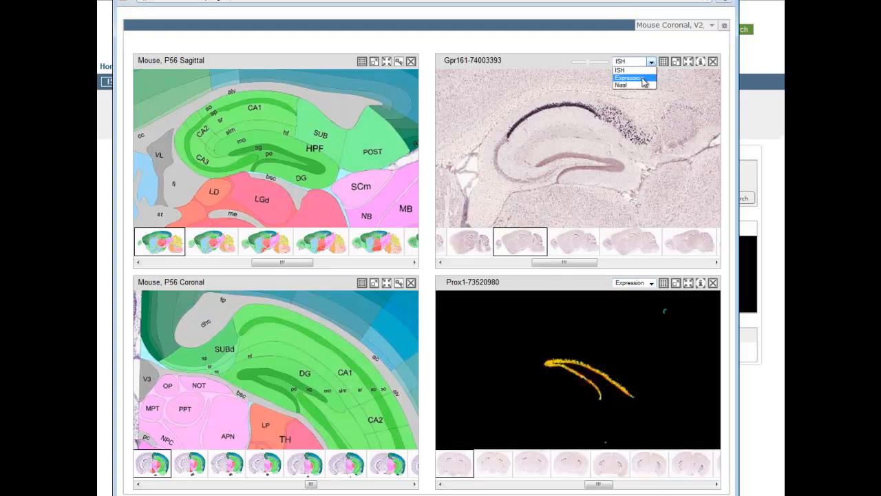
click(626, 77)
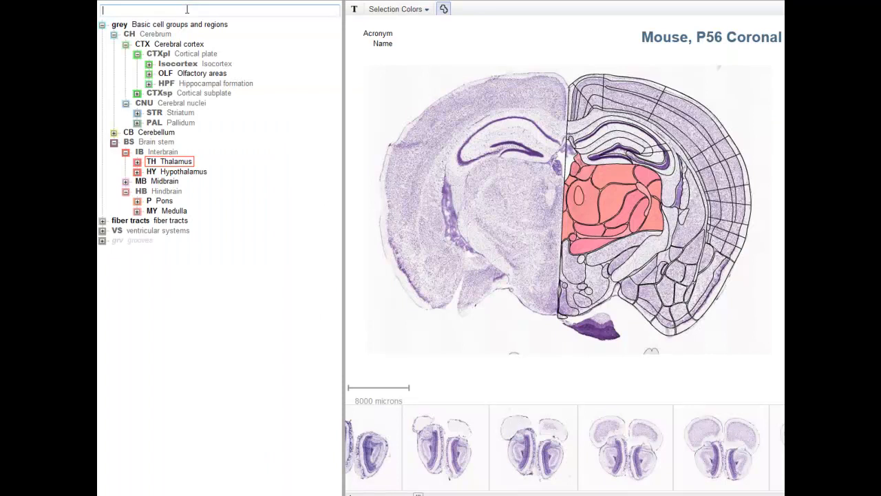
Step: Search 'Den', select Dentate gyrus, zoom in, and highlight its granule cell layer
text(Den)
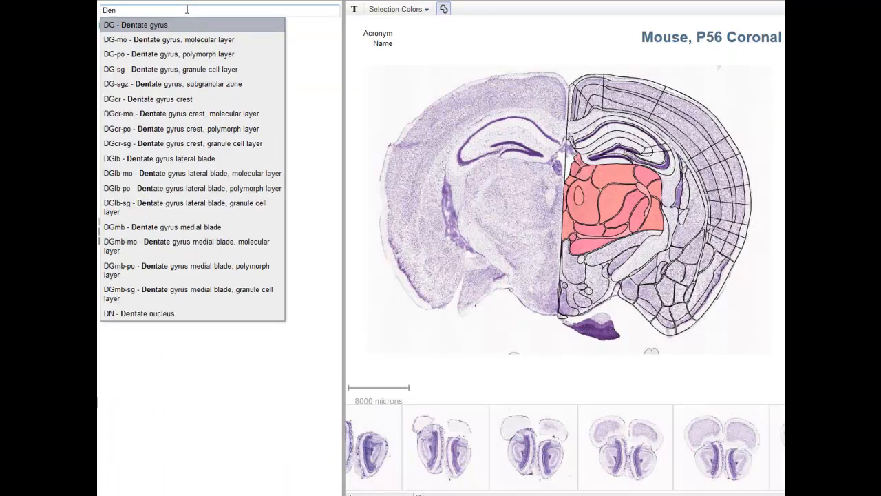
click(135, 25)
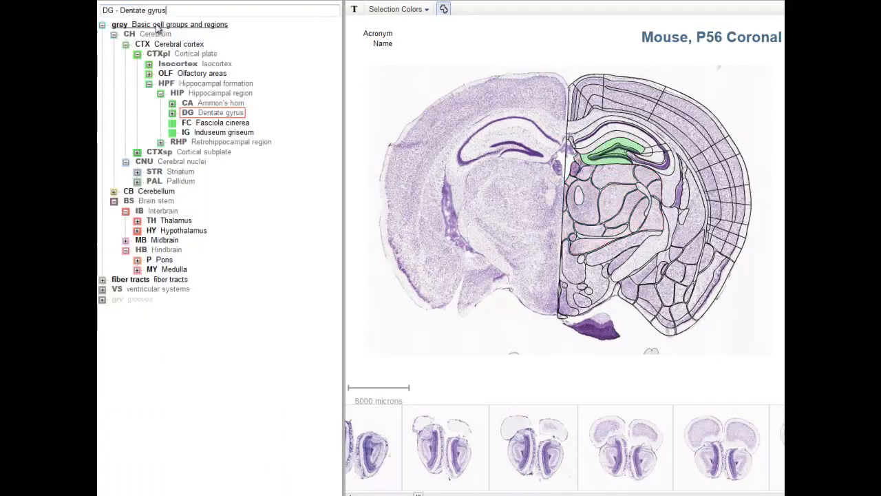
mouse_move(616, 155)
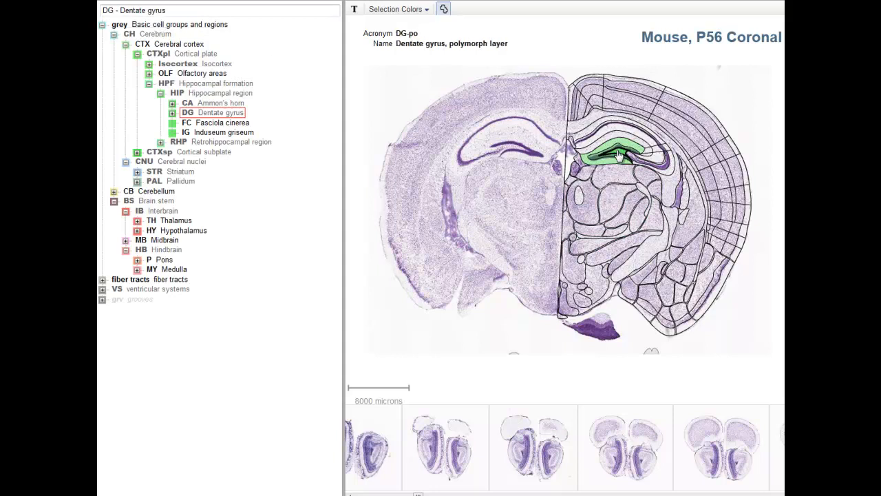
click(172, 113)
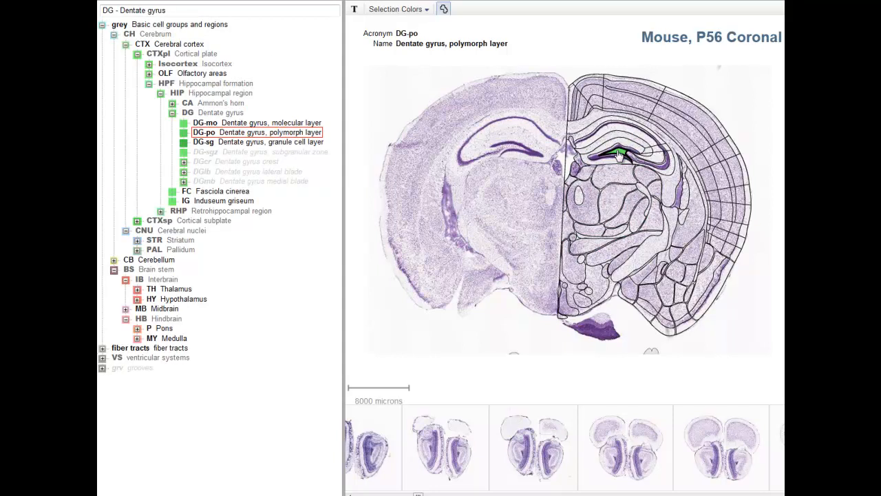
click(246, 302)
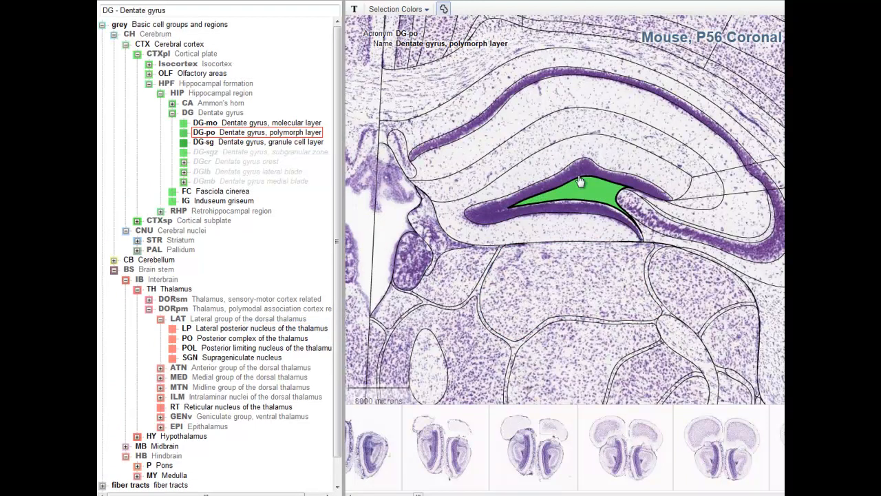
click(202, 142)
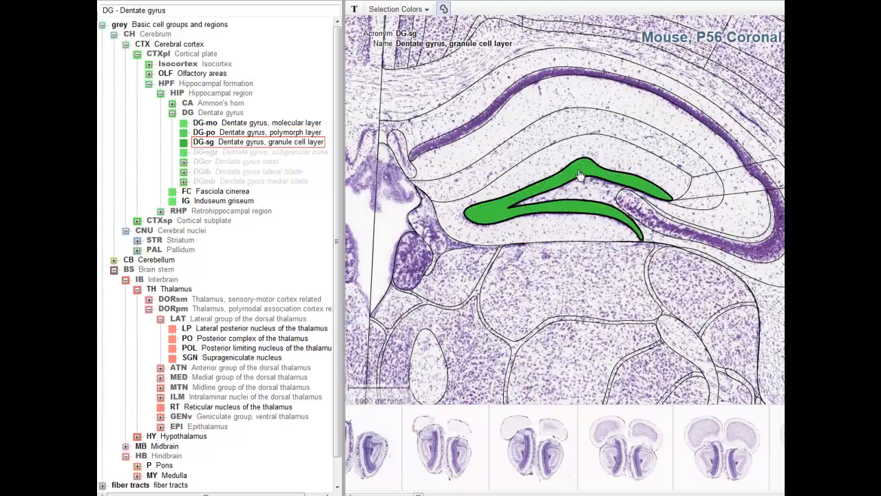